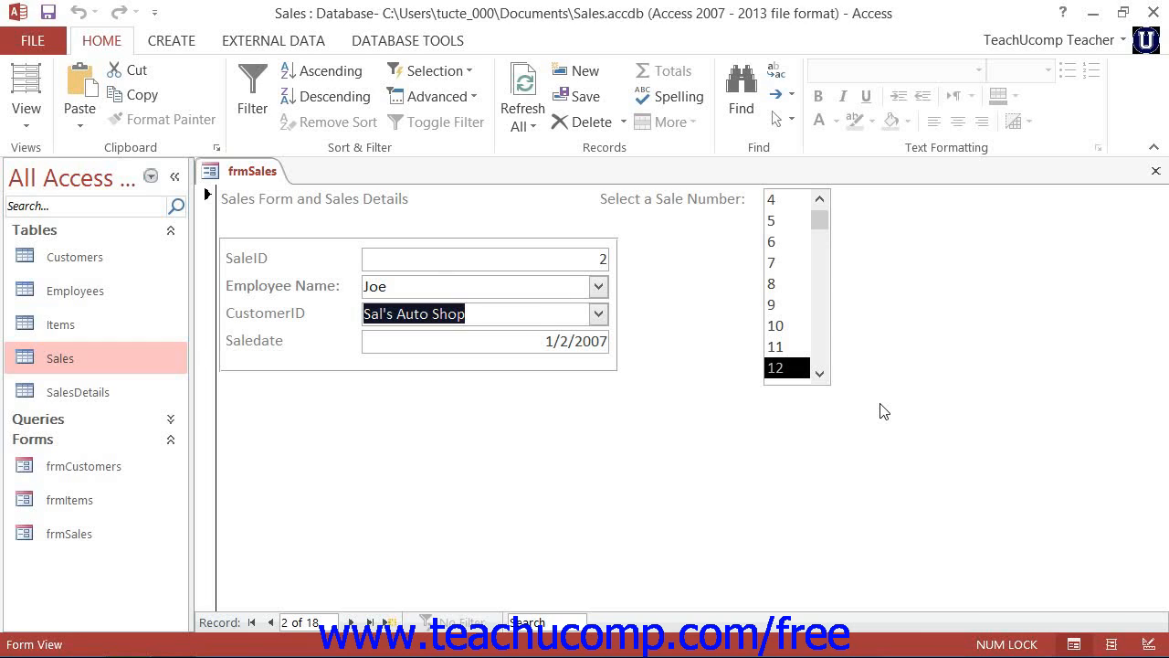
Tab from CustomerID to Saledate in Form View, then show the available form views
left_click(486, 340)
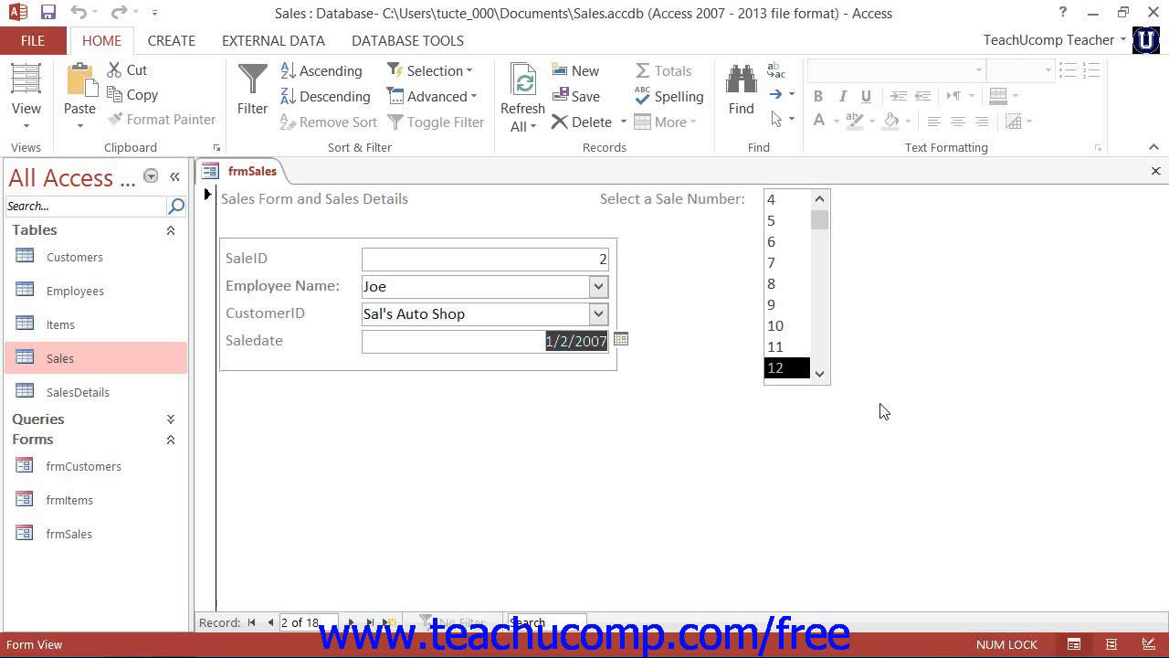
mouse_move(258, 198)
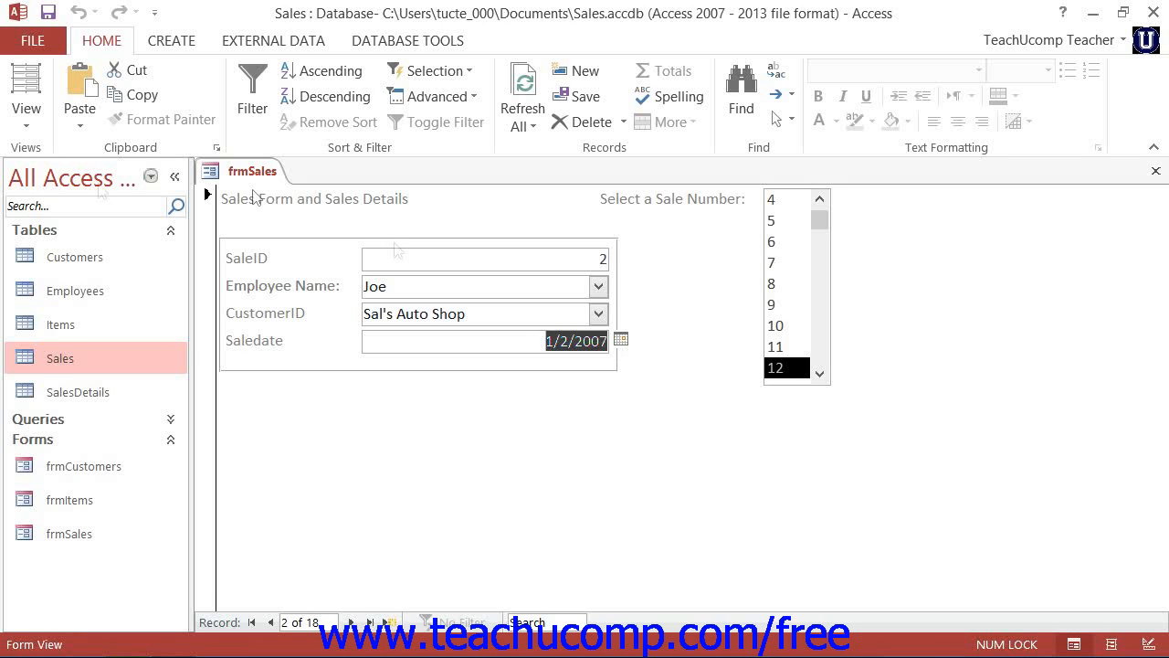
left_click(25, 92)
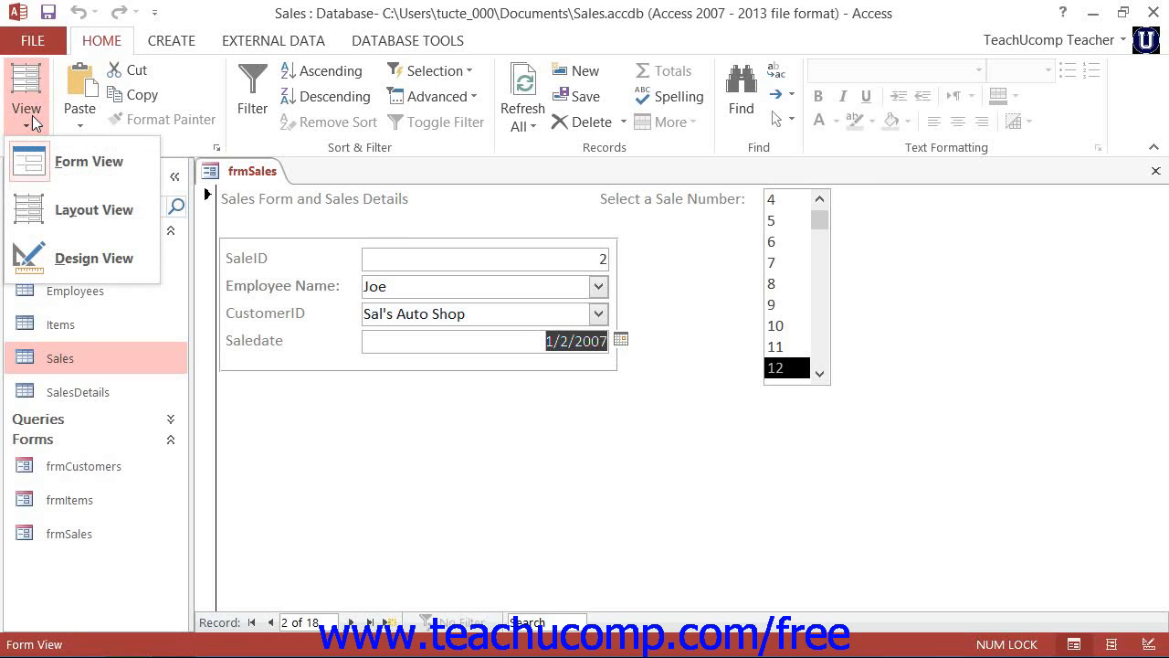
Switch frmSales into Design View
left_click(93, 258)
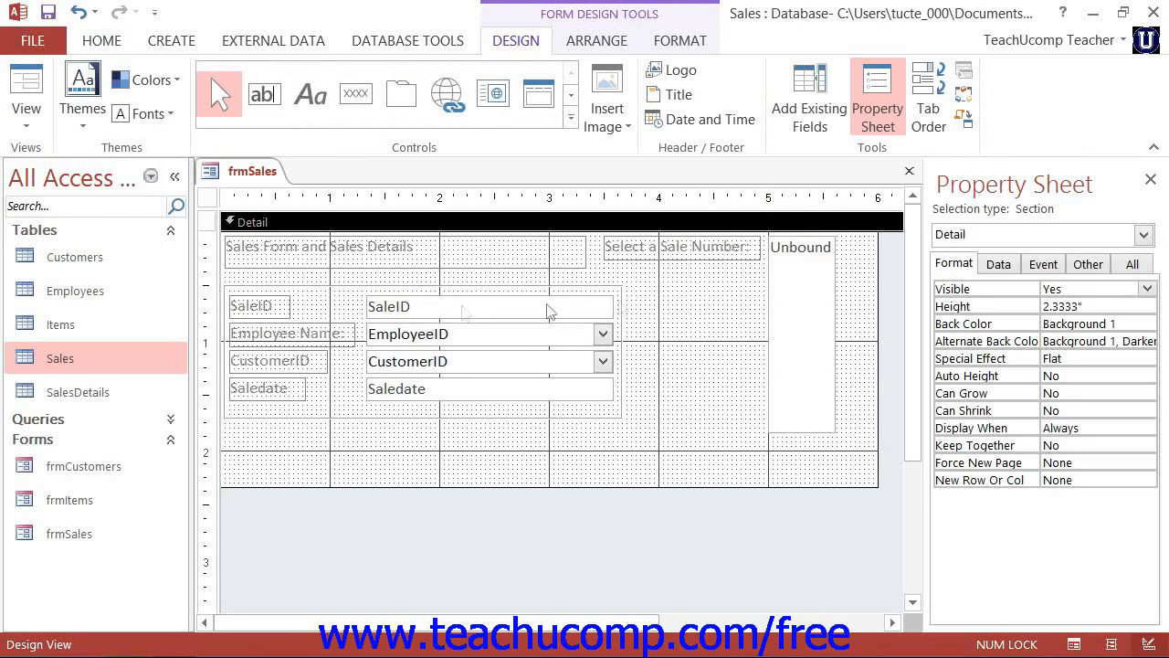
mouse_move(928, 96)
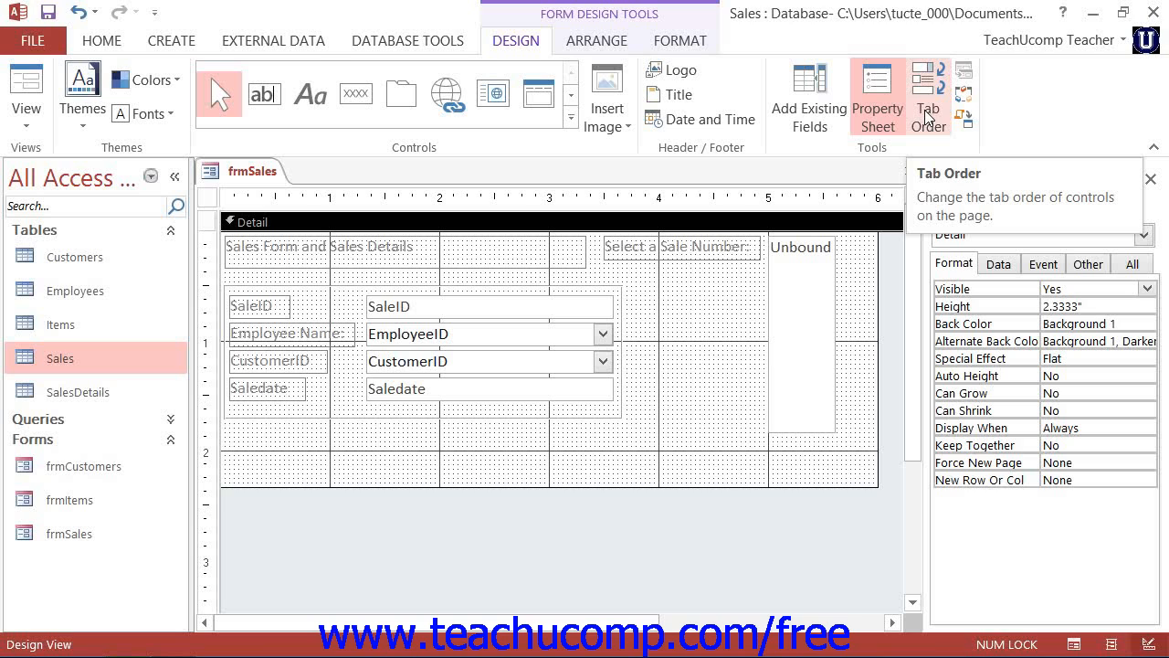
Apply Auto Order so tab order runs List20, SaleID, Combo16, CustomerID, Saledate, and confirm
left_click(928, 96)
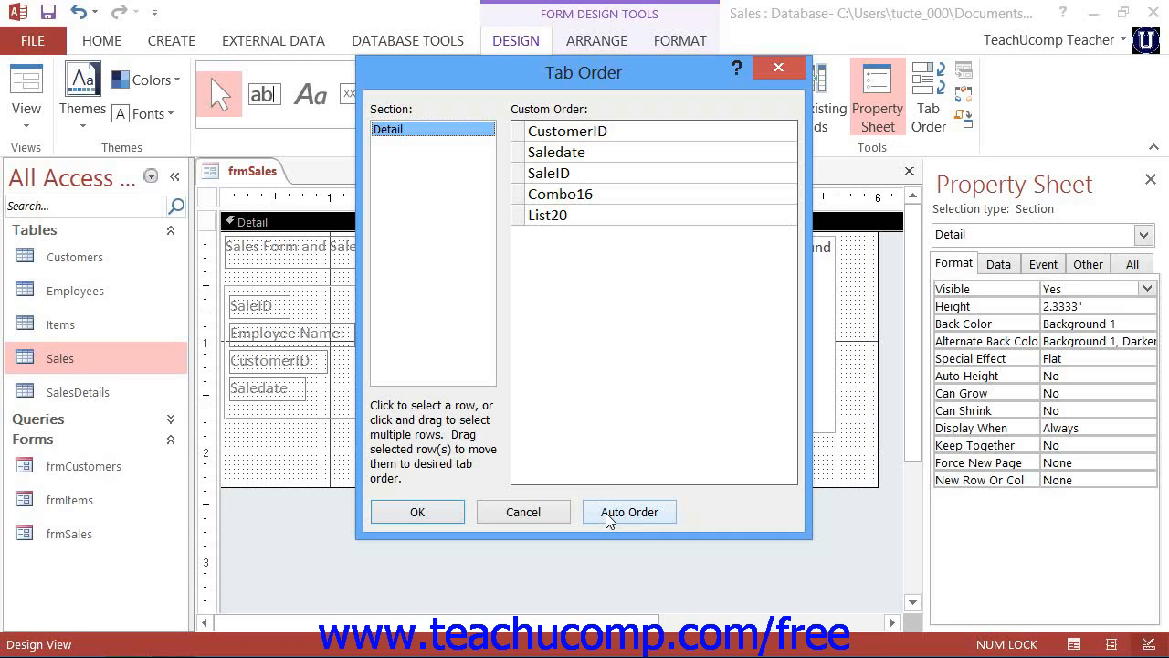
left_click(628, 511)
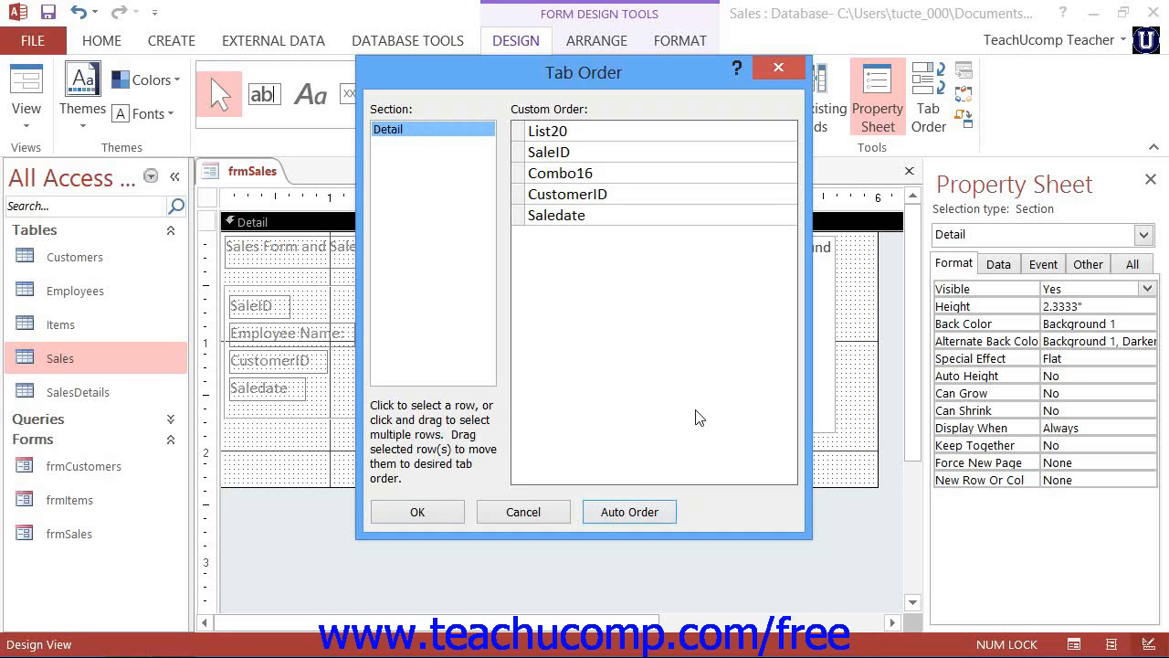
mouse_move(694, 407)
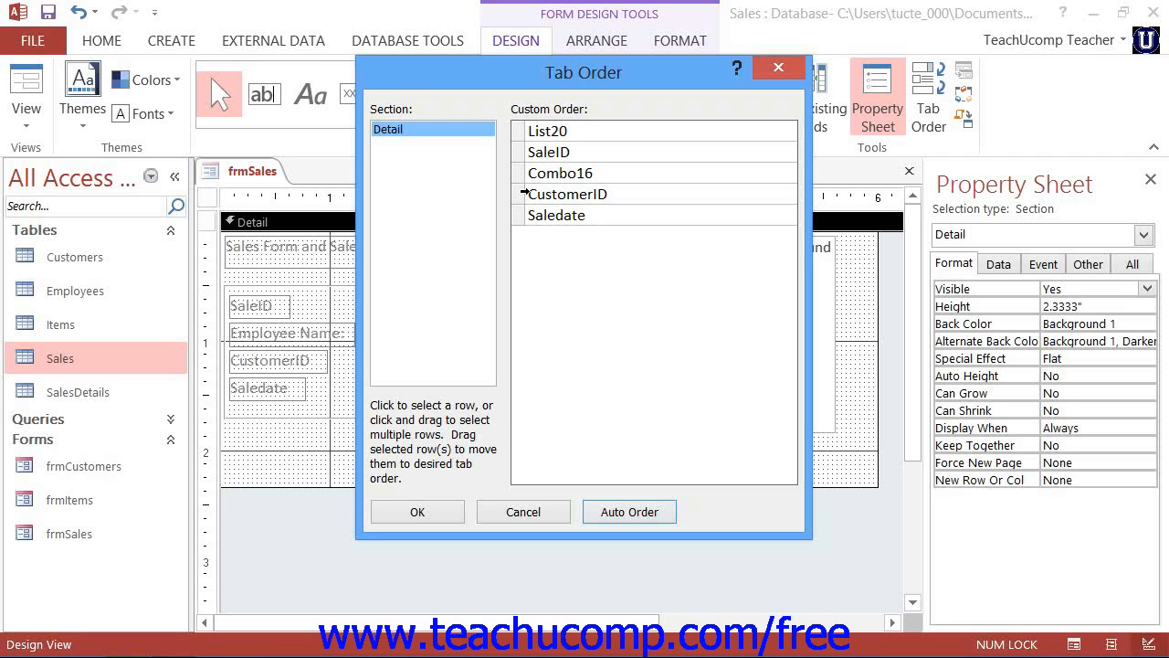
left_click(557, 215)
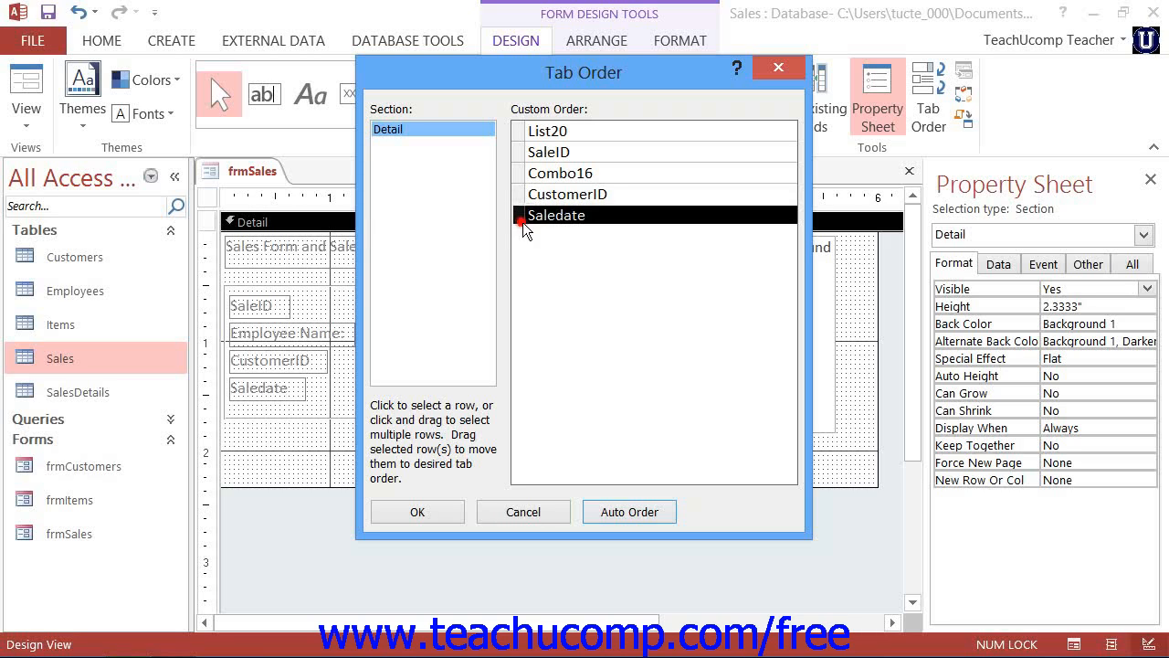
left_click(525, 215)
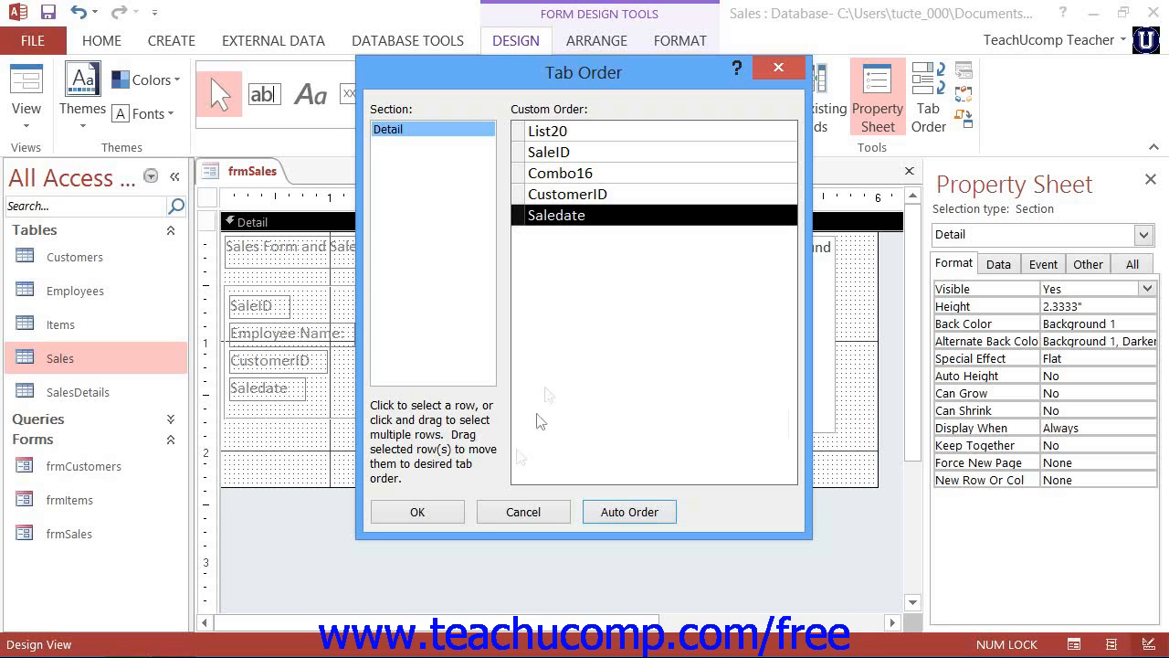
left_click(417, 510)
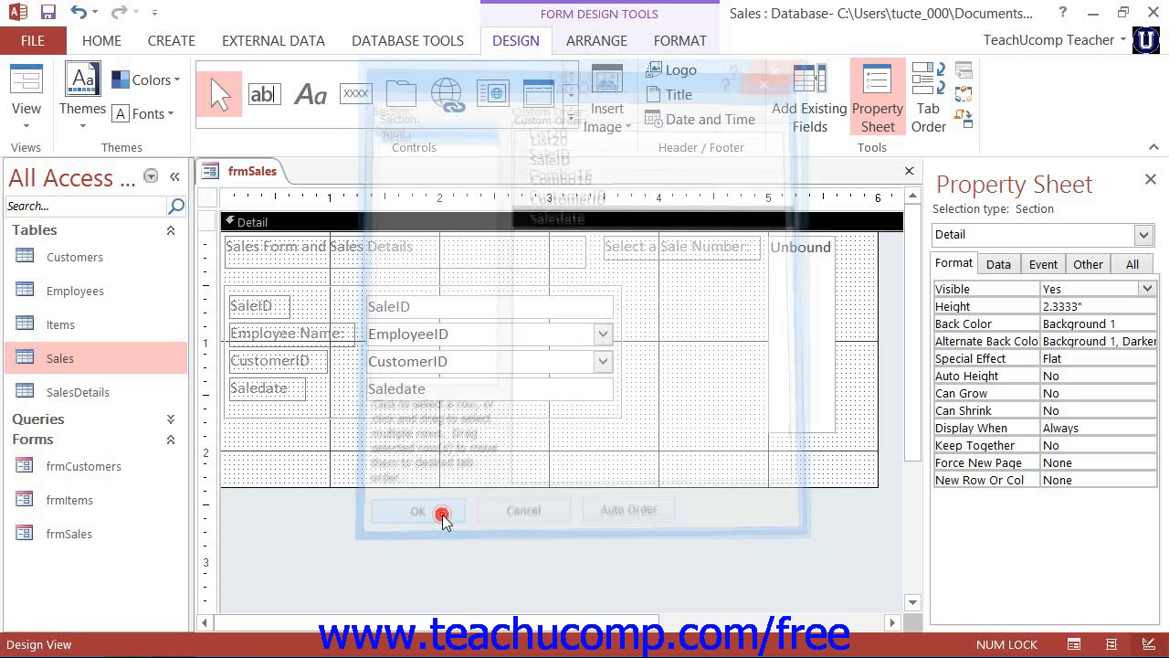
Accept the tab order, return to Form View, and tab from CustomerID to Saledate
left_click(418, 510)
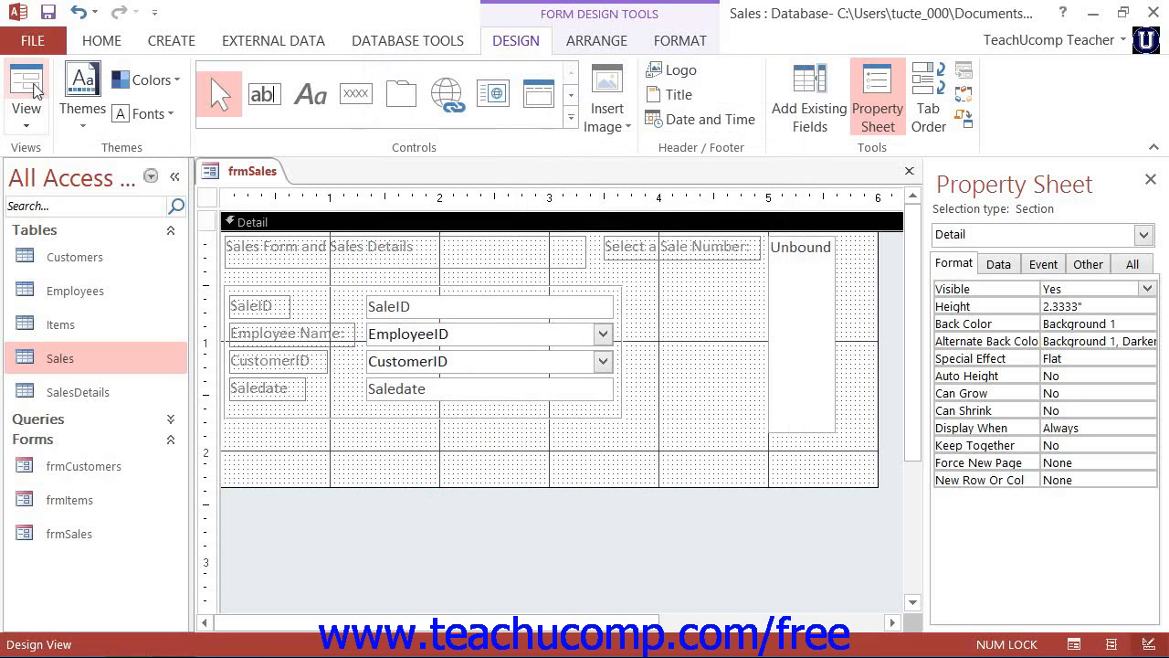
left_click(26, 82)
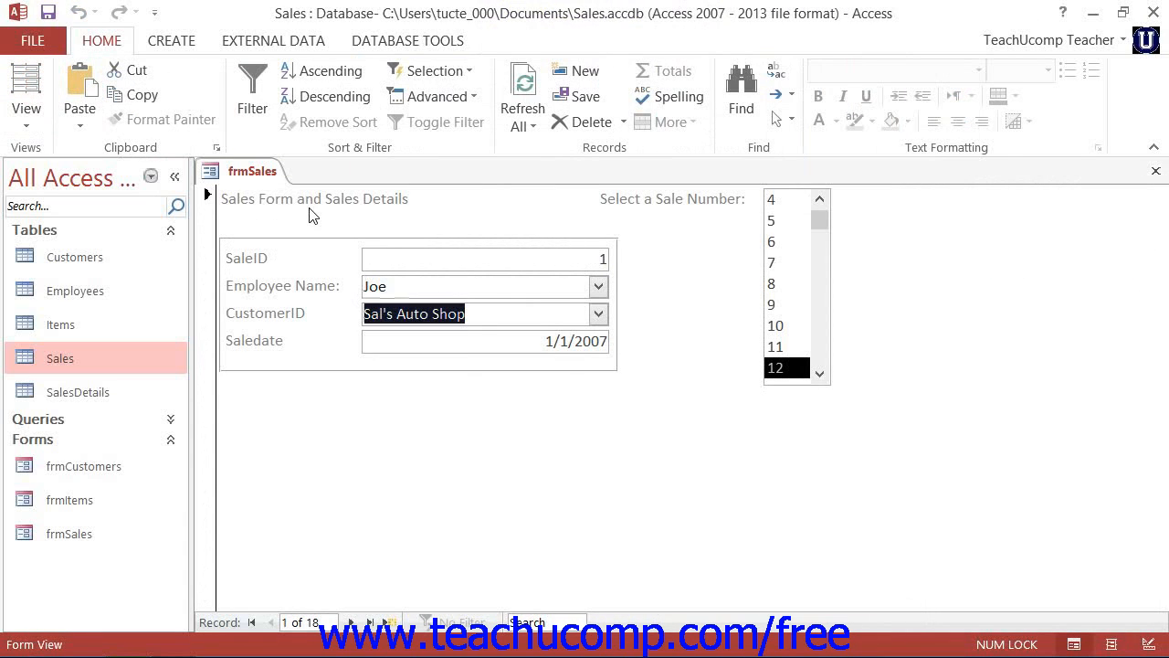
left_click(484, 340)
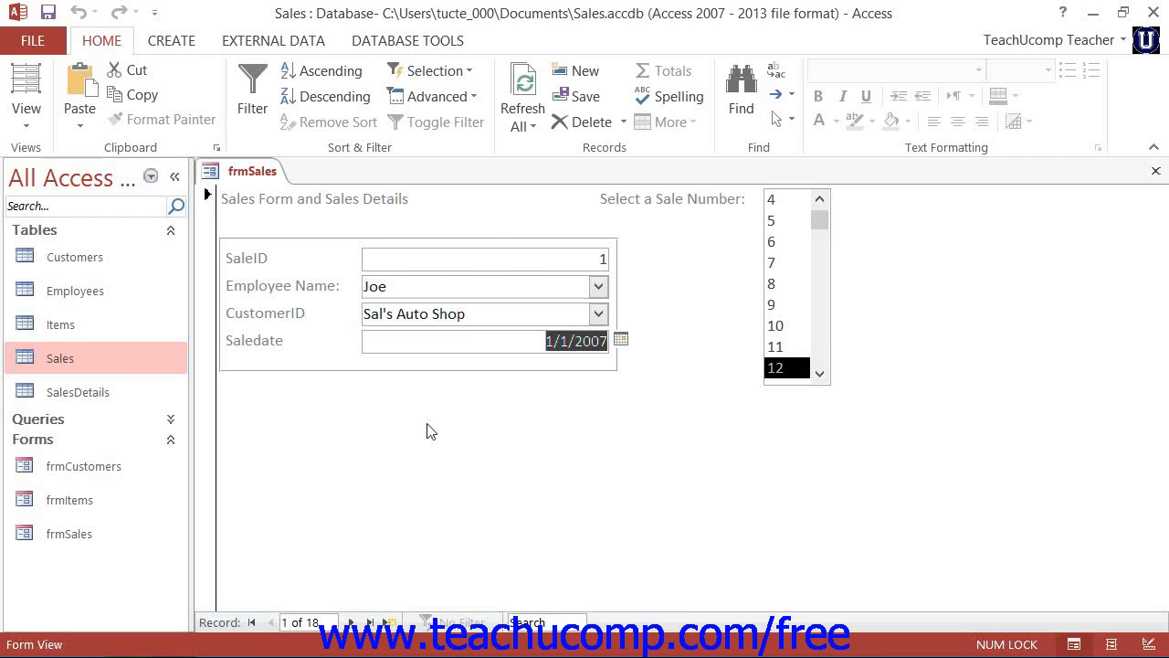